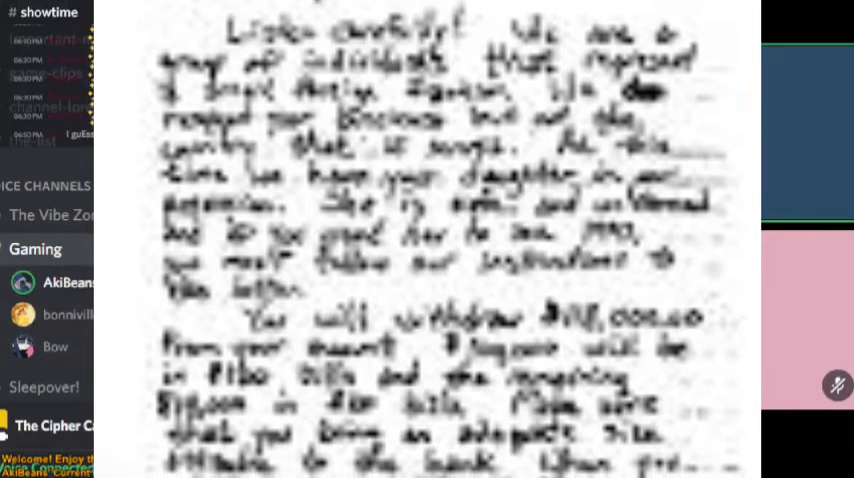
pyautogui.scroll(-3)
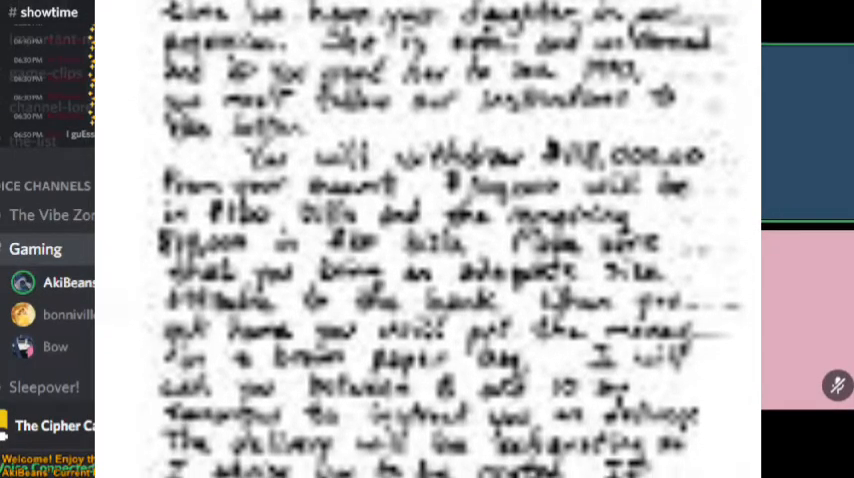
pyautogui.scroll(-3)
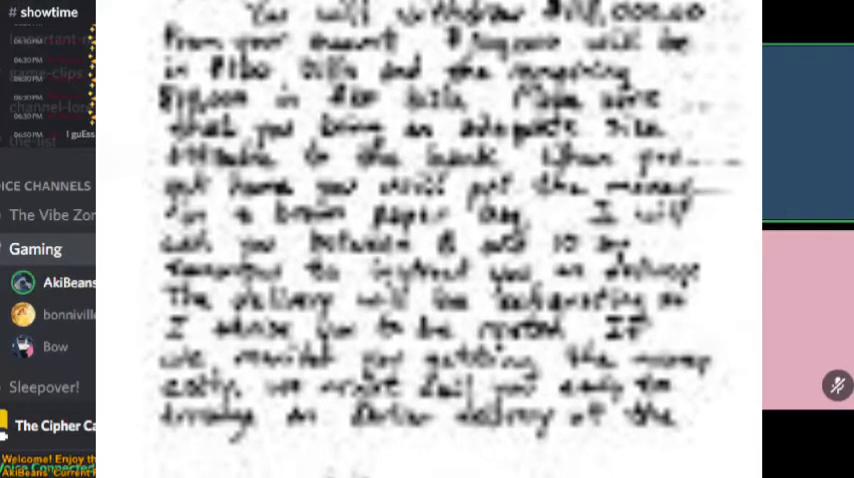
pyautogui.scroll(-3)
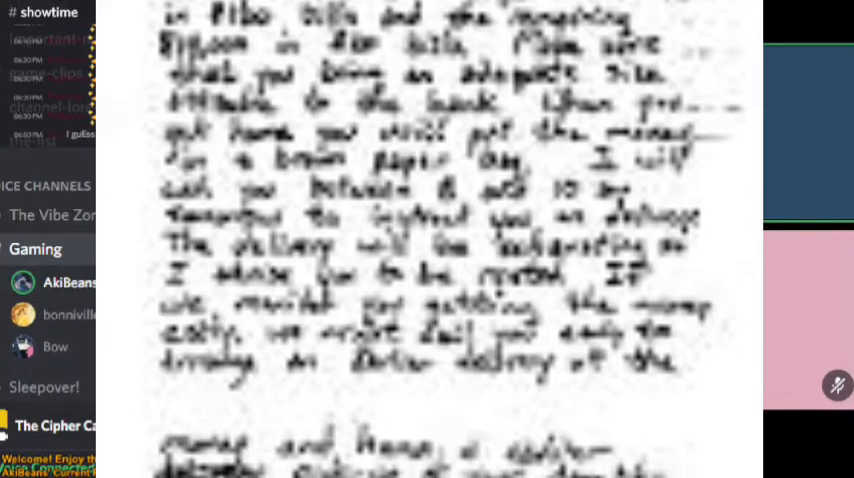
pyautogui.scroll(-3)
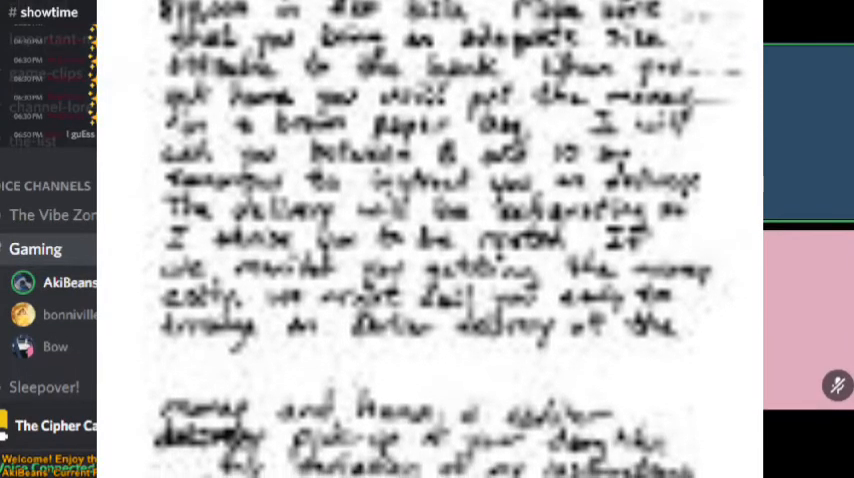
pyautogui.scroll(-3)
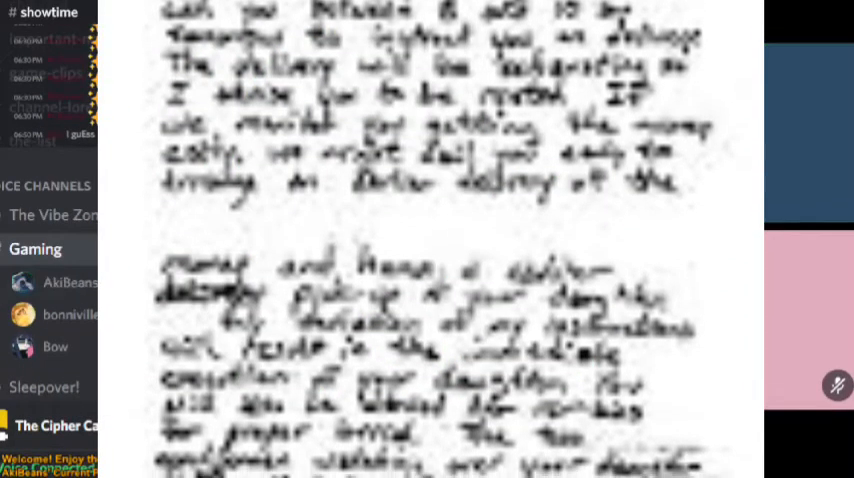
pyautogui.scroll(-3)
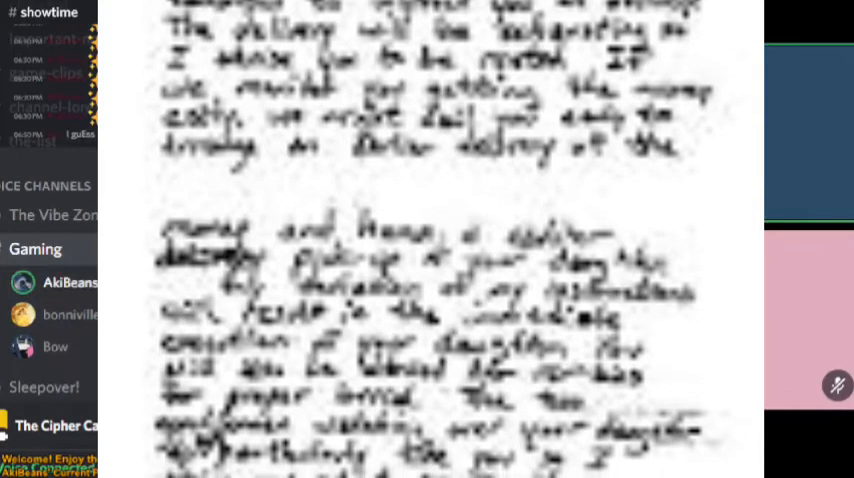
pyautogui.scroll(-3)
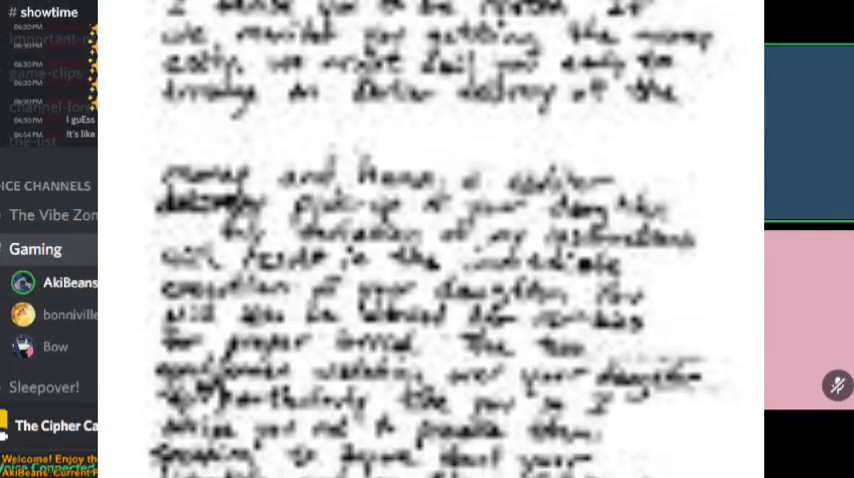
pyautogui.scroll(-3)
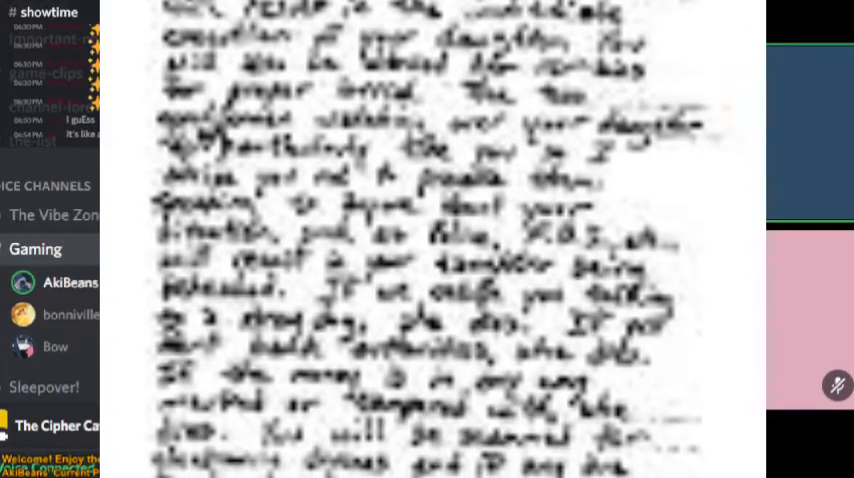
pyautogui.scroll(-3)
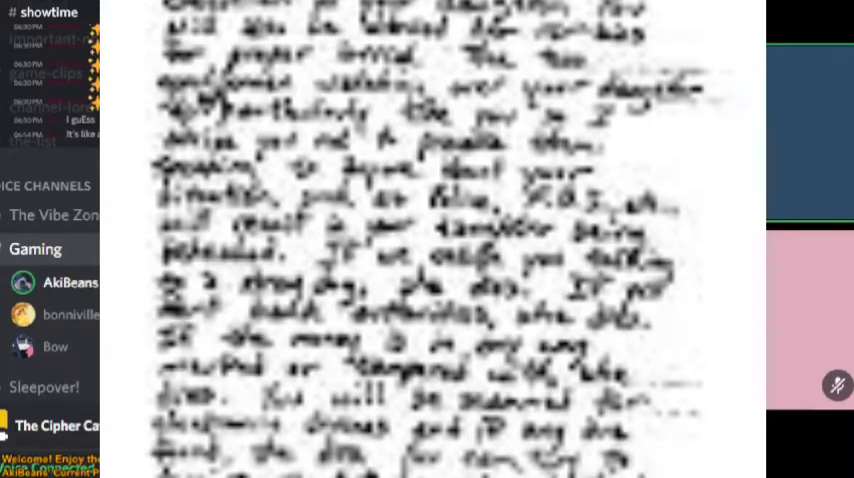
pyautogui.scroll(-3)
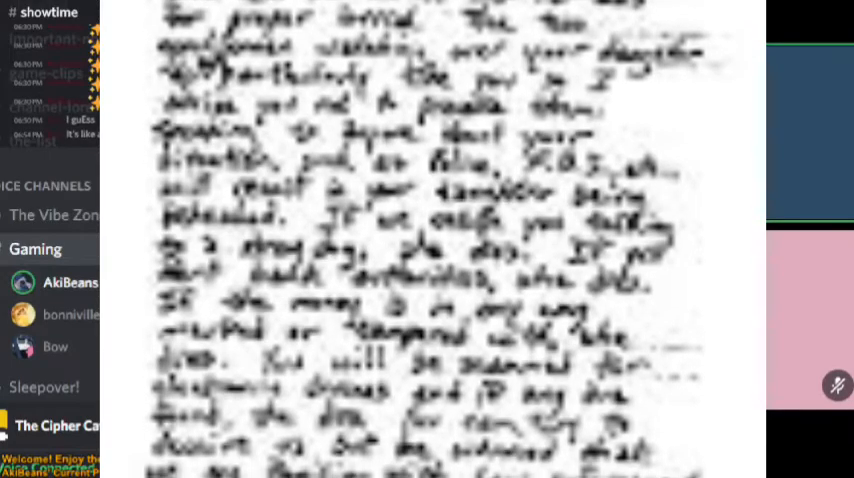
pyautogui.scroll(-3)
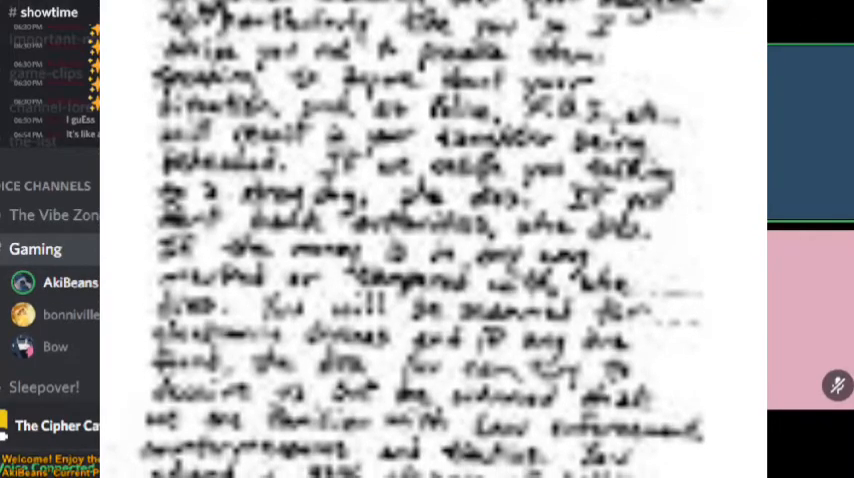
pyautogui.scroll(-3)
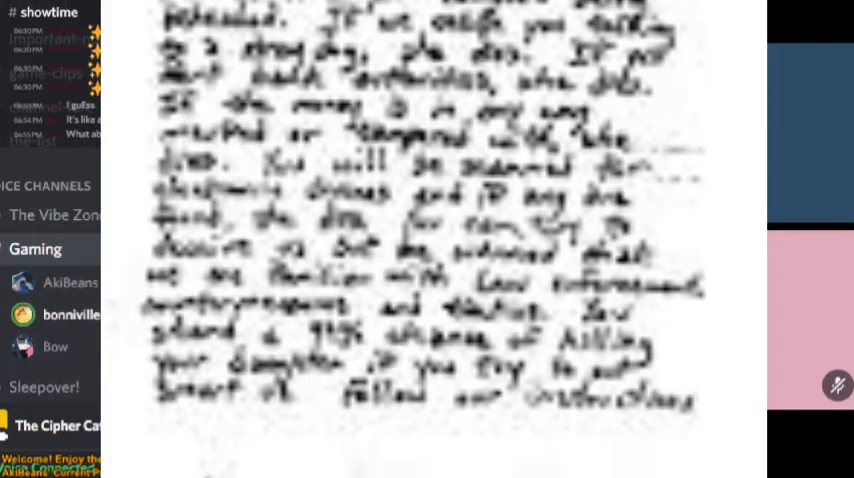
pyautogui.scroll(-3)
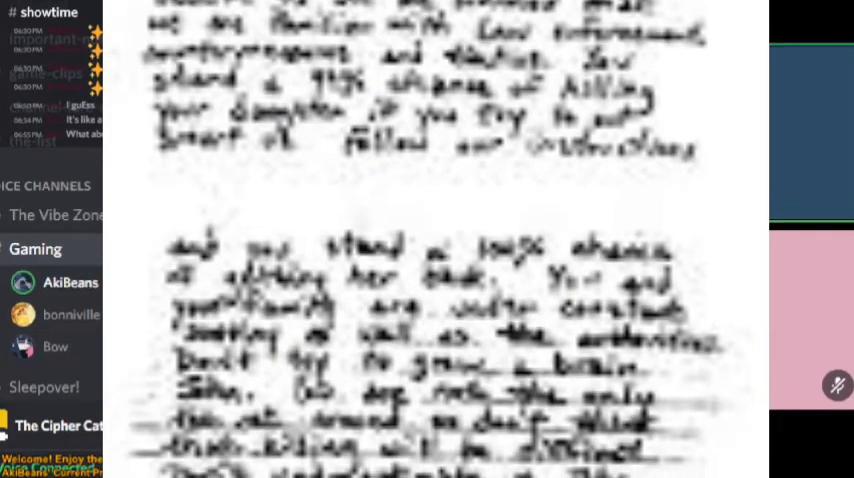
pyautogui.scroll(-3)
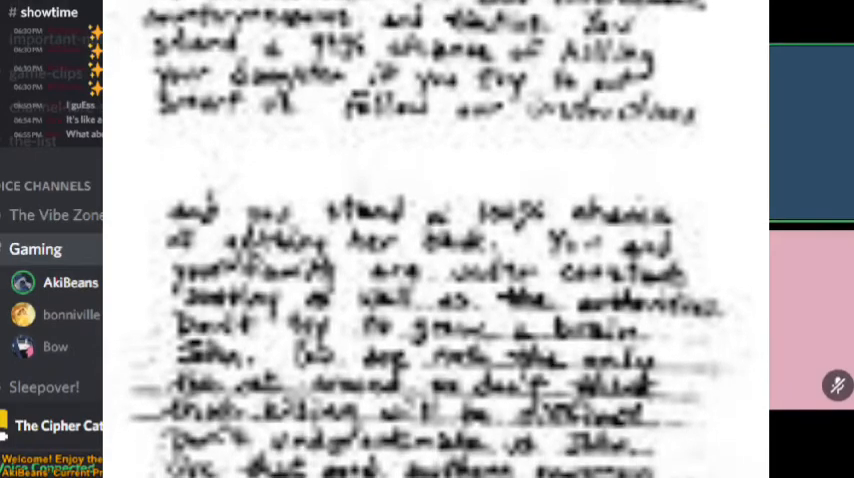
pyautogui.scroll(-3)
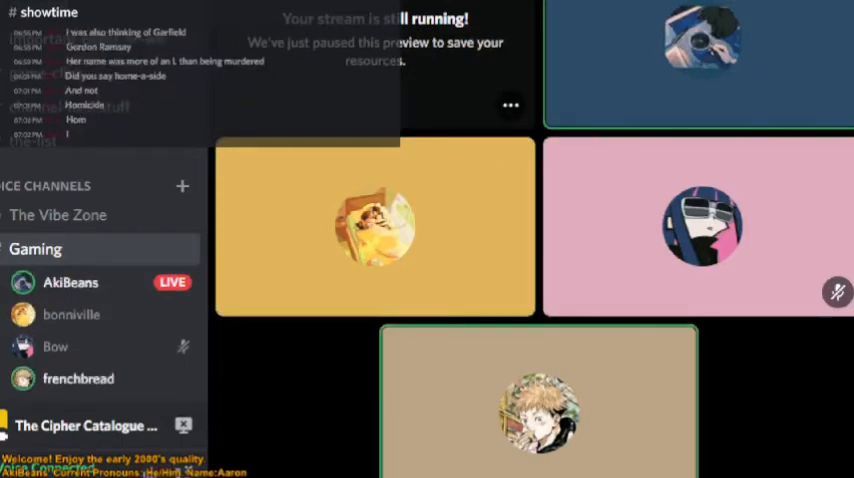
pyautogui.scroll(-3)
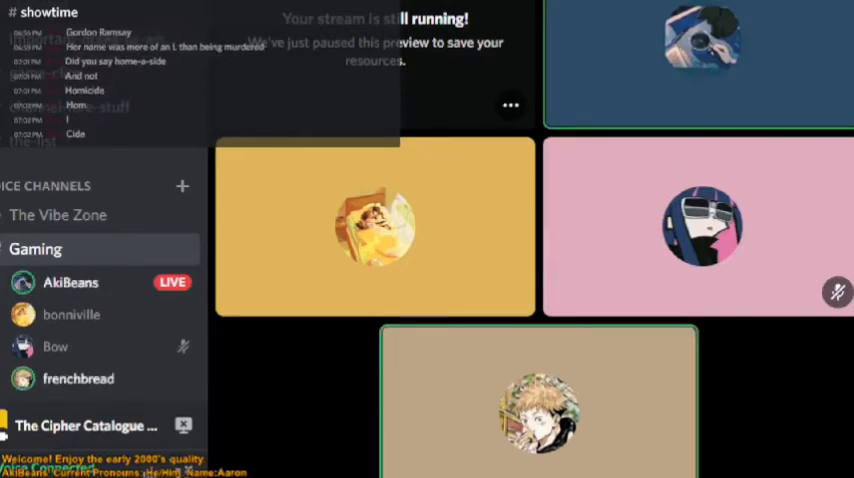